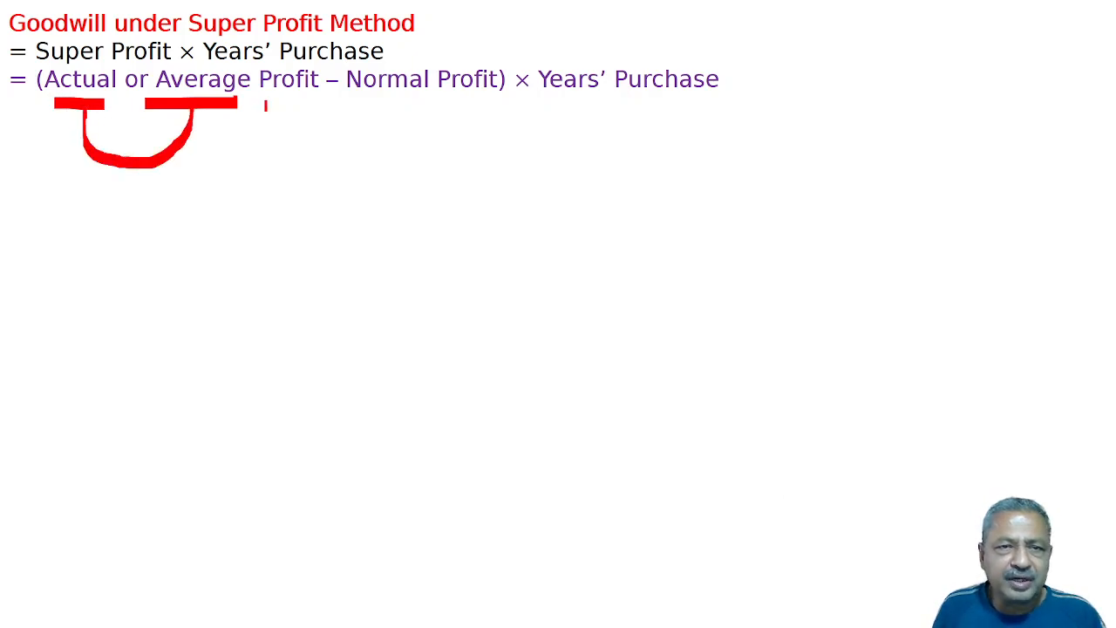
# Draw a red bracket under 'Actual or Average' and 'Normal Profit' in the third formula line
pyautogui.moveTo(262, 105); pyautogui.dragTo(401, 104)
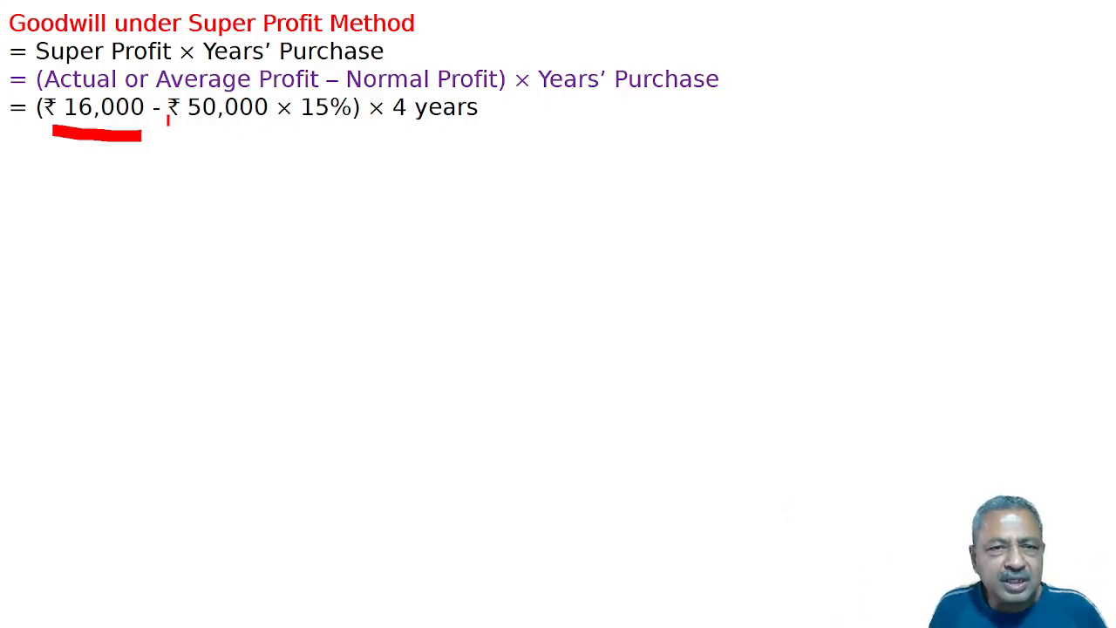
# Underline ₹50,000 once and the 15% rate twice in red on the substituted formula line
pyautogui.moveTo(173, 126); pyautogui.dragTo(258, 125)
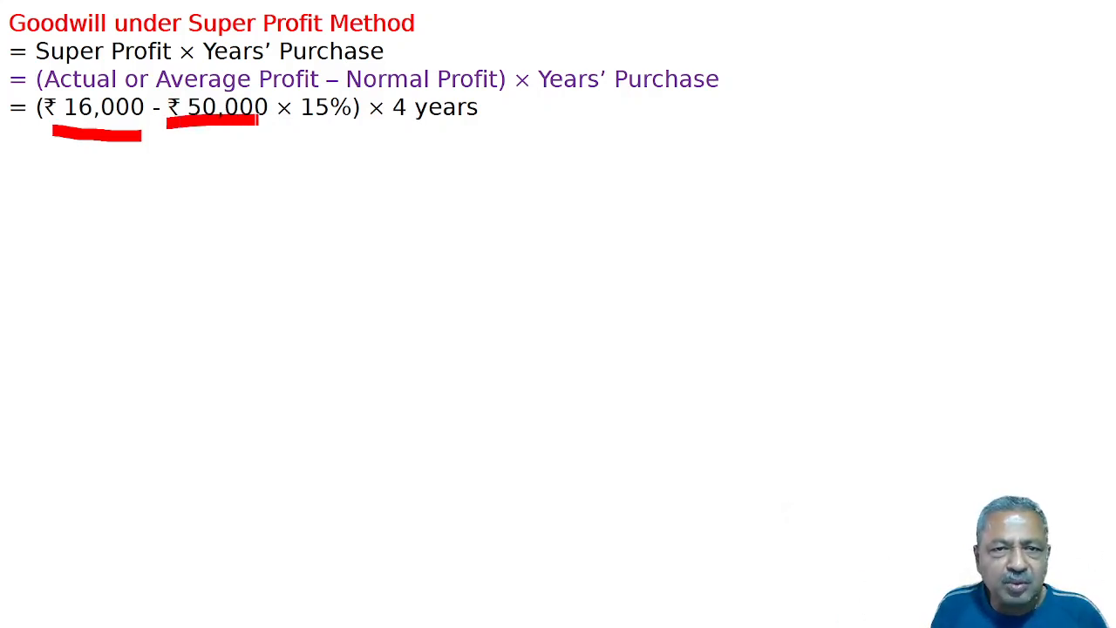
pyautogui.moveTo(293, 126); pyautogui.dragTo(342, 126)
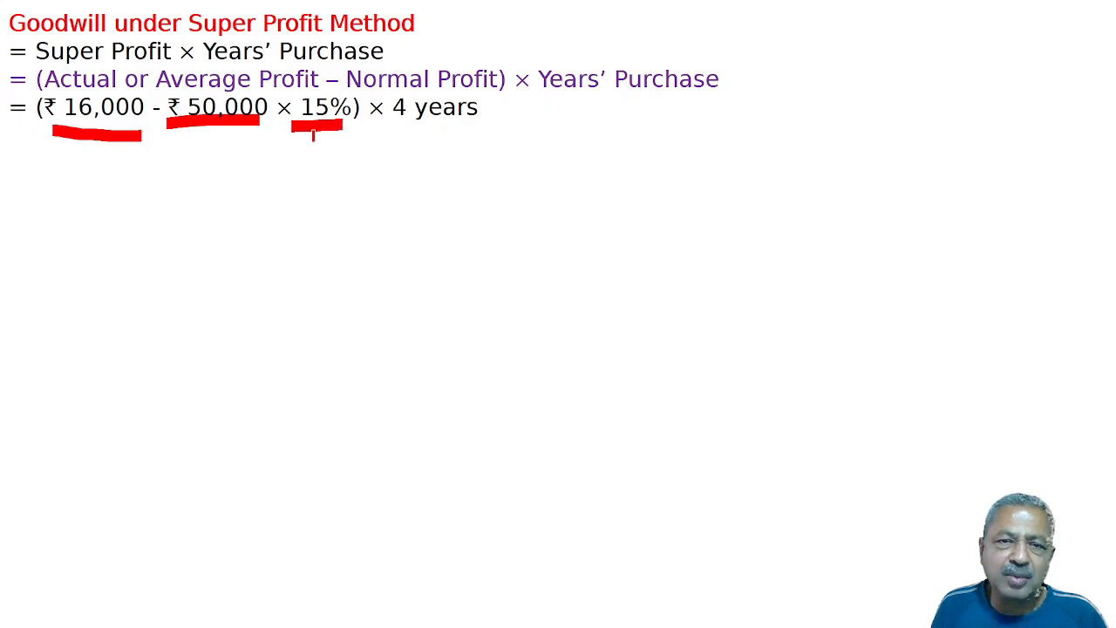
pyautogui.moveTo(297, 140); pyautogui.dragTo(340, 139)
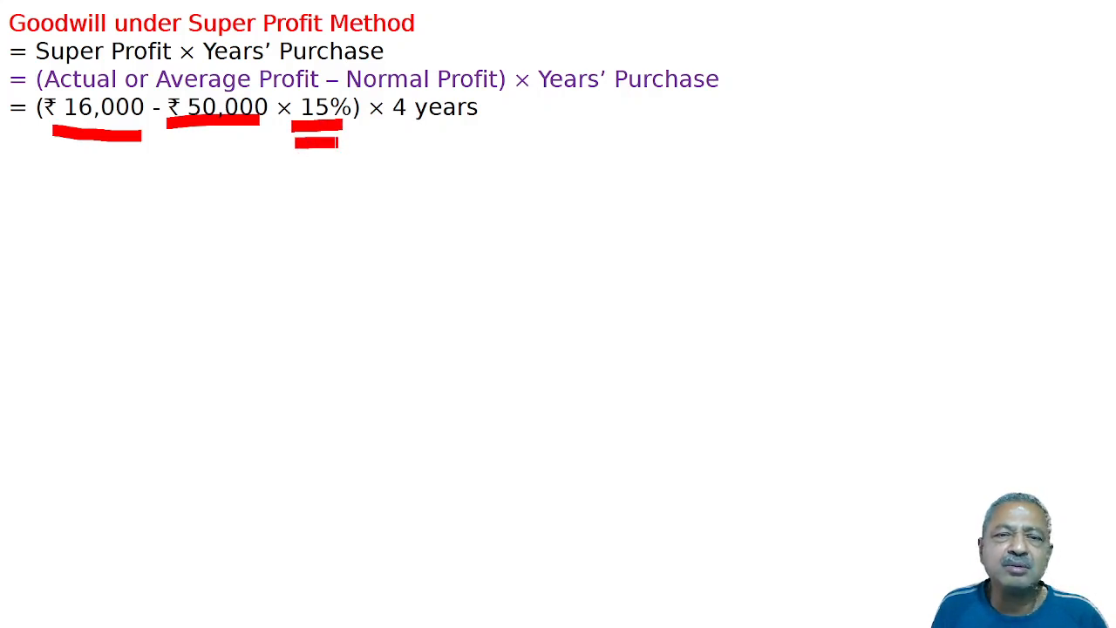